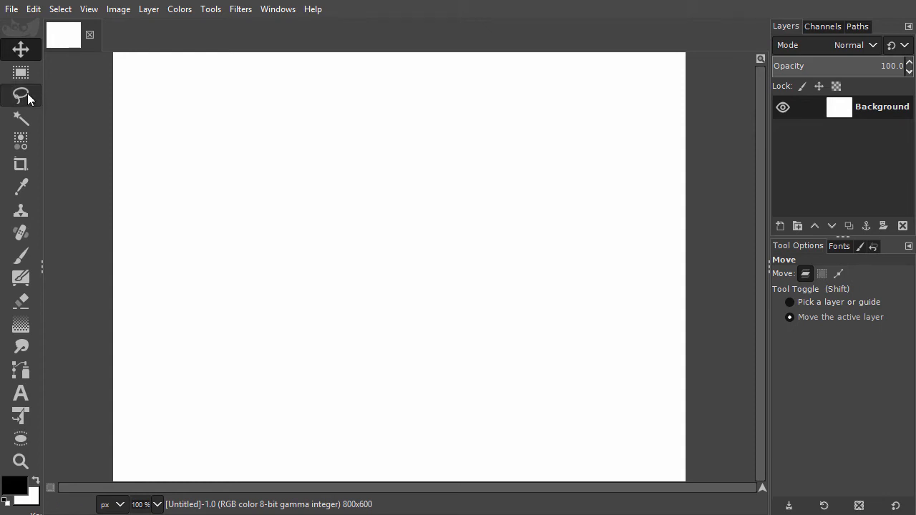
mouse_move(21, 95)
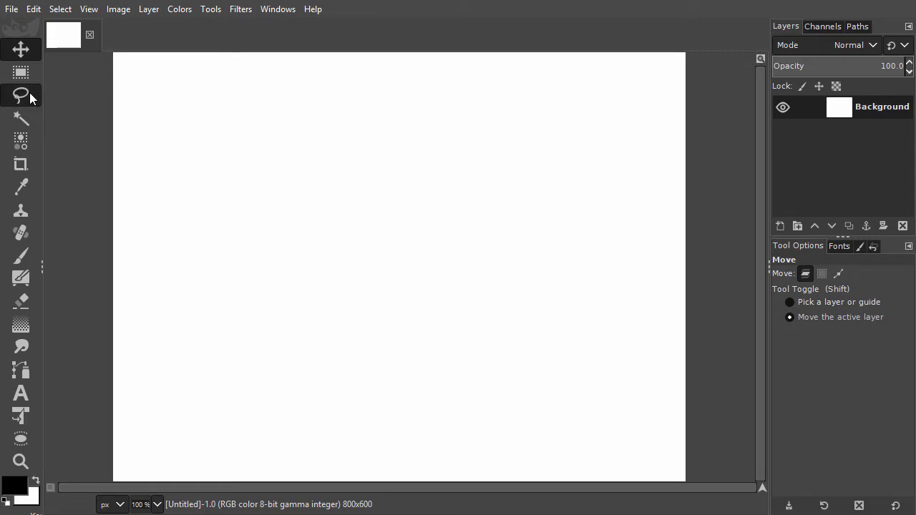
Choose the Free Select tool and drag a freehand blob-shaped outline on the canvas
left_click(20, 95)
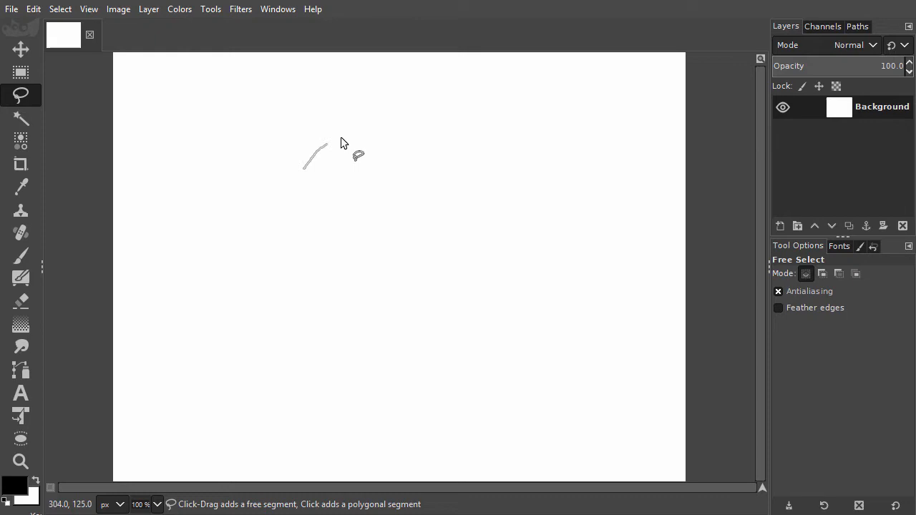
left_click_drag(326, 144, 355, 275)
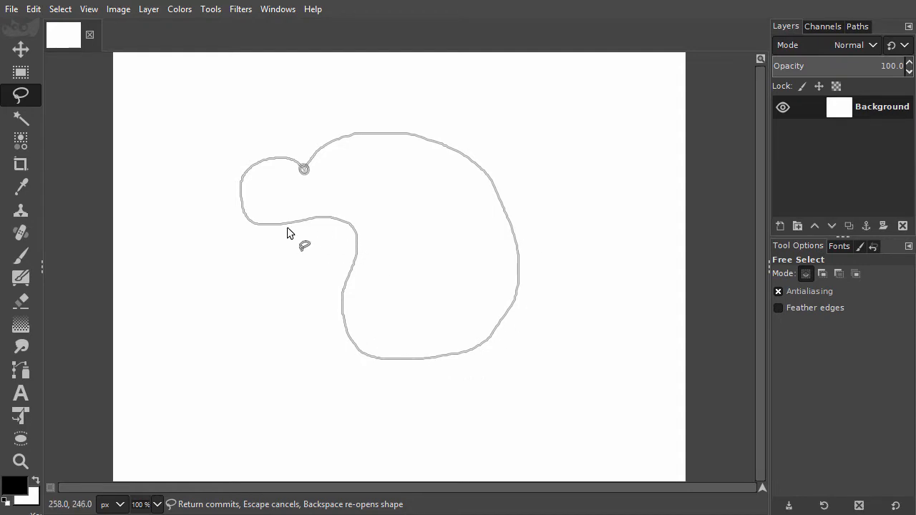
mouse_move(265, 191)
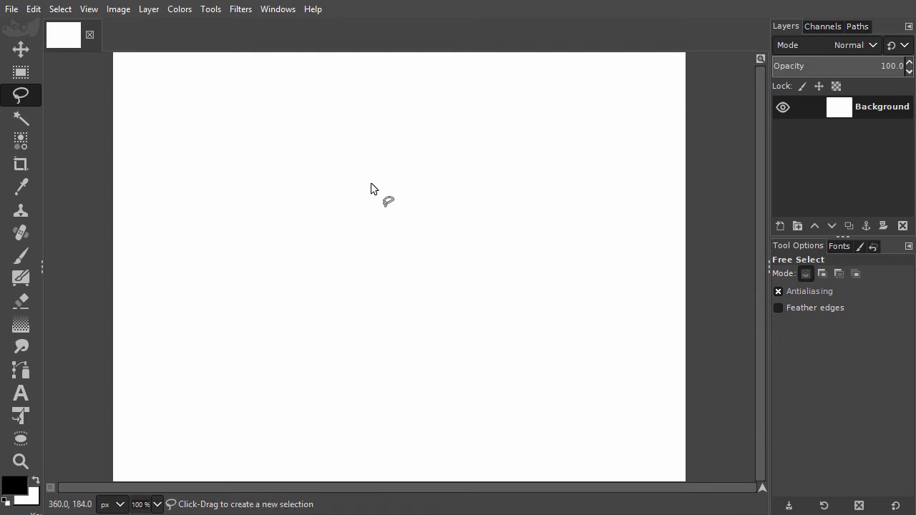
mouse_move(284, 210)
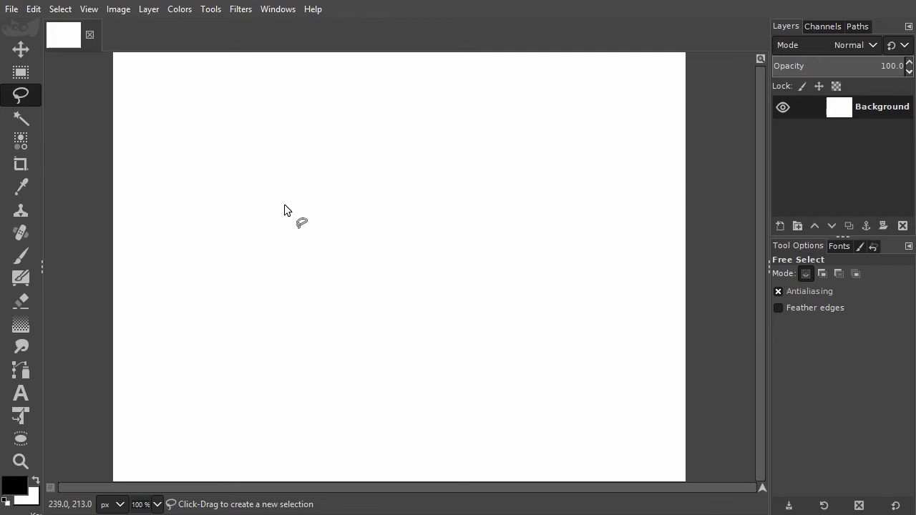
left_click(285, 206)
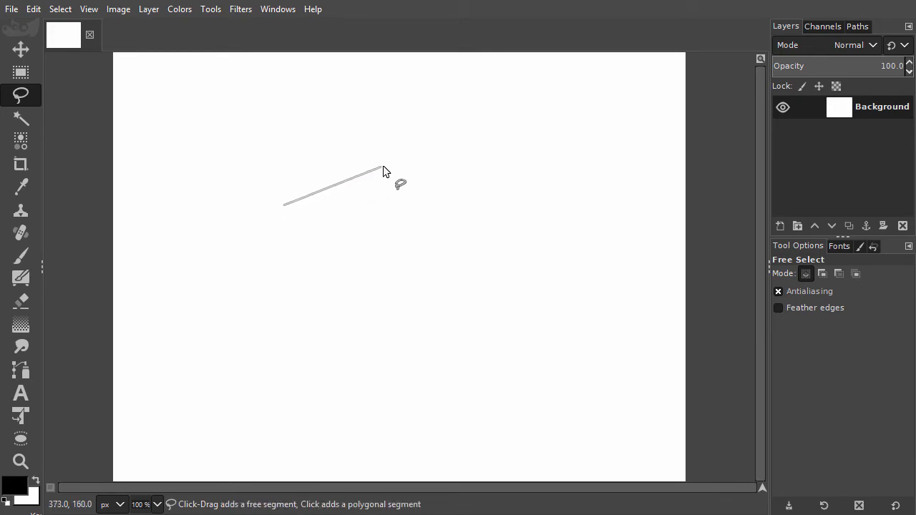
left_click(442, 149)
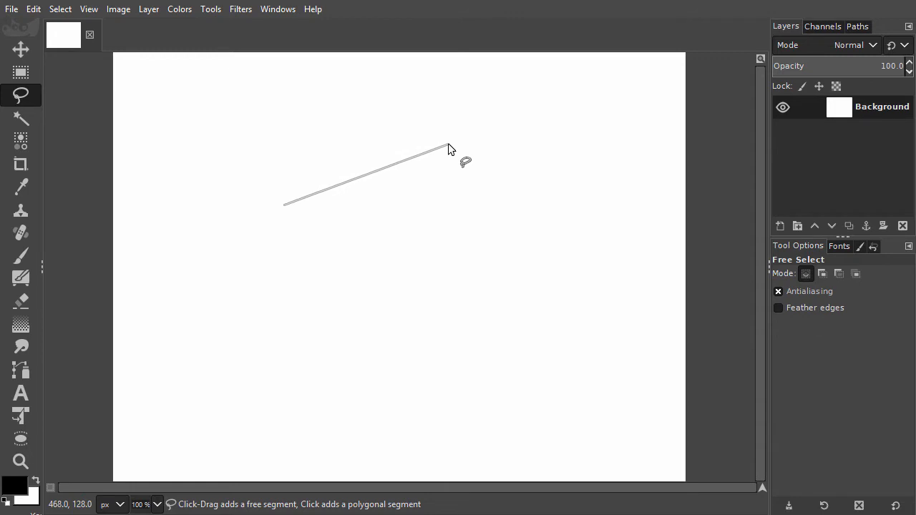
left_click(490, 156)
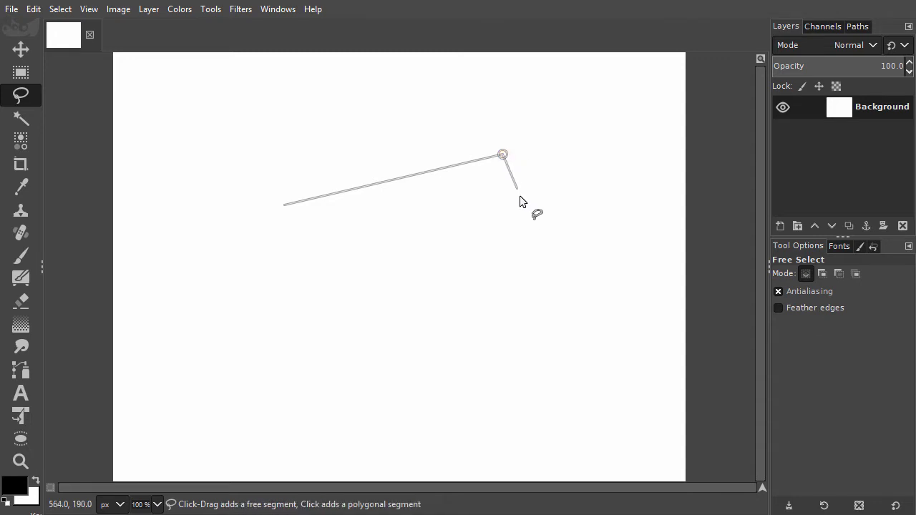
left_click(548, 286)
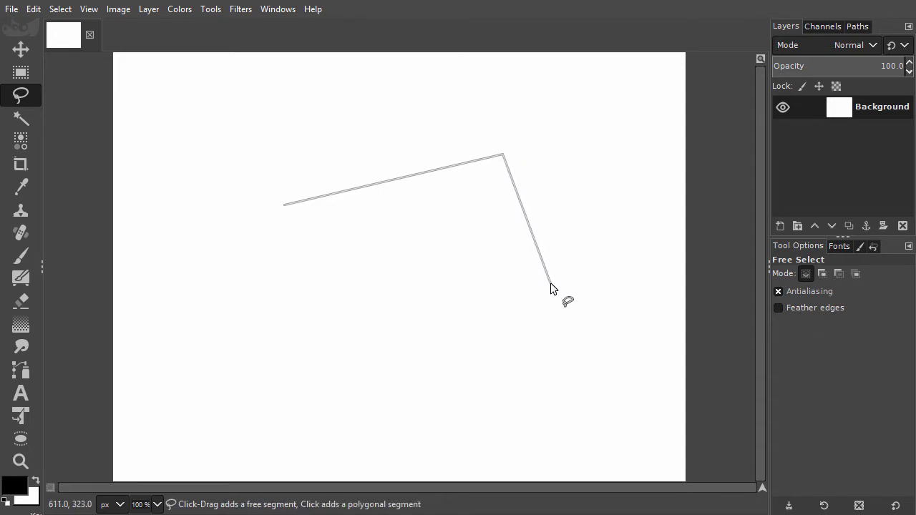
left_click(455, 276)
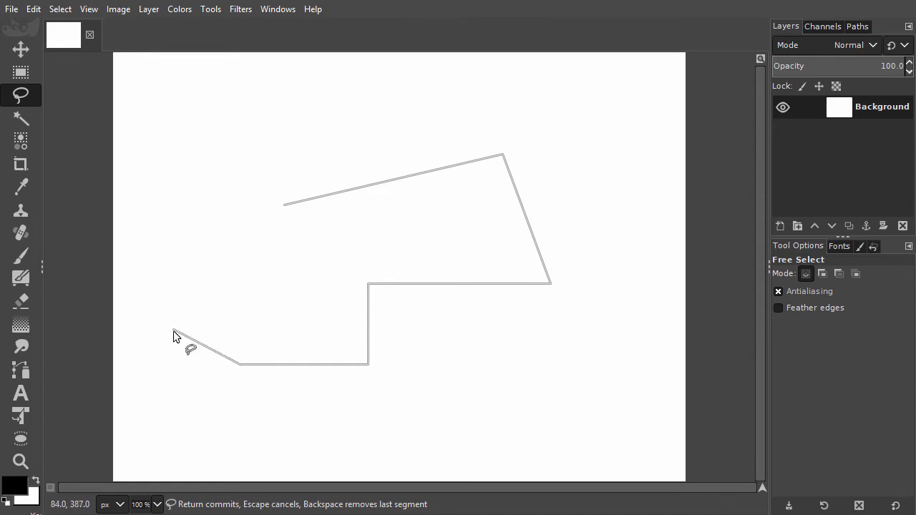
mouse_move(183, 308)
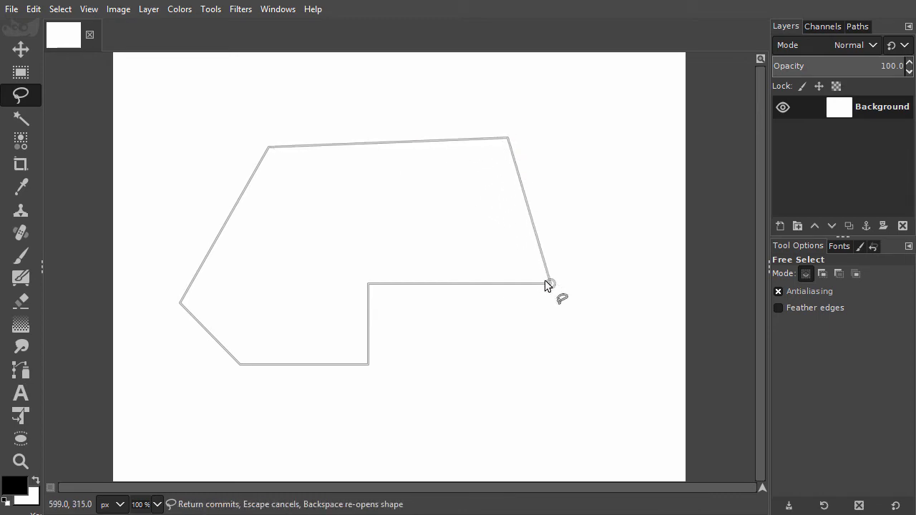
left_click_drag(547, 282, 500, 304)
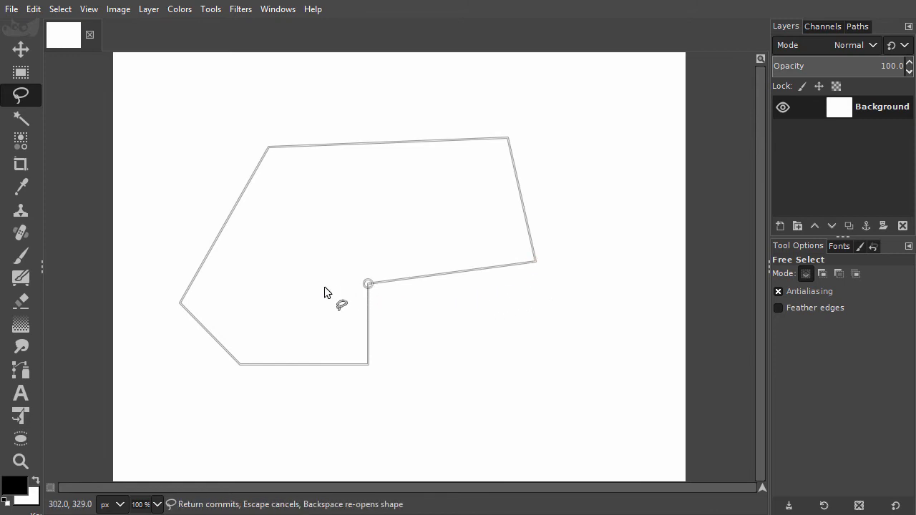
mouse_move(290, 279)
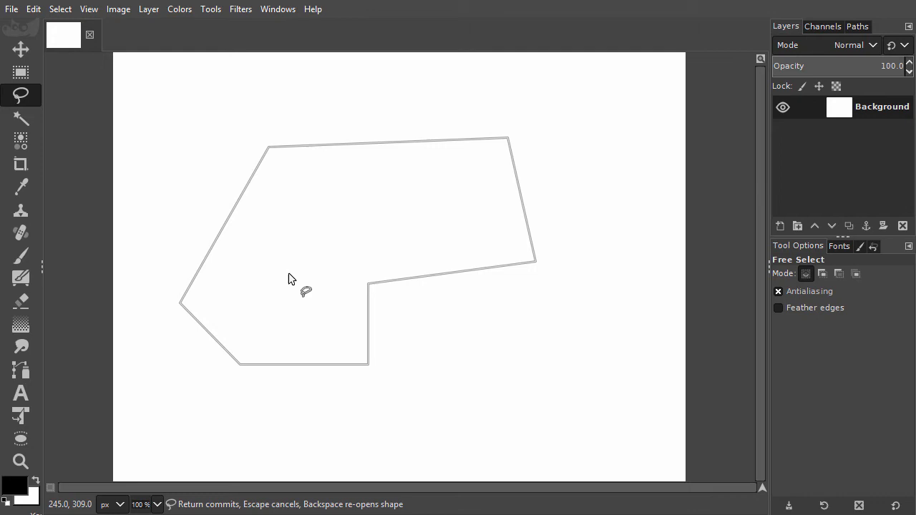
key("Return")
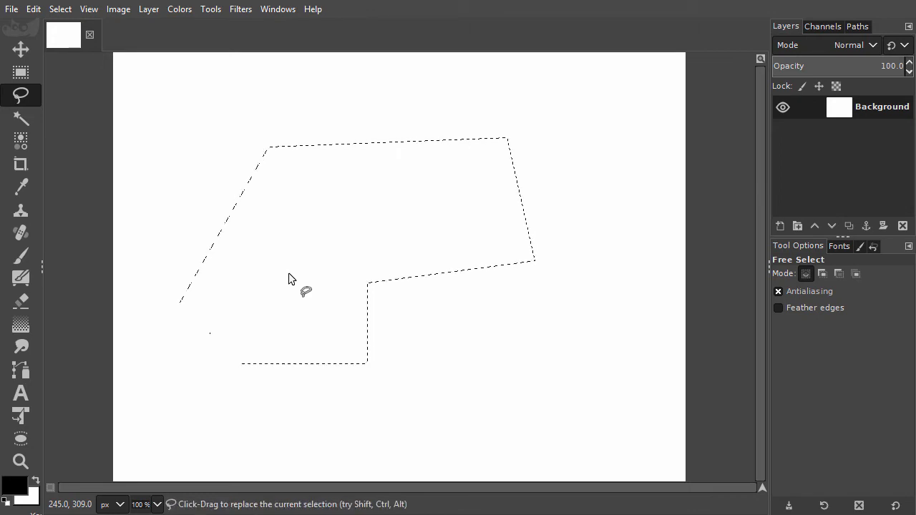
left_click(838, 273)
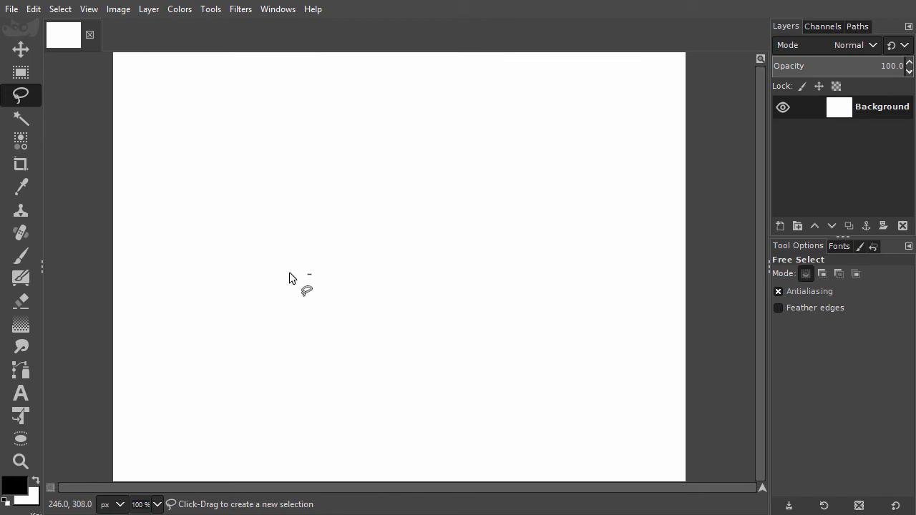
left_click_drag(290, 275, 347, 197)
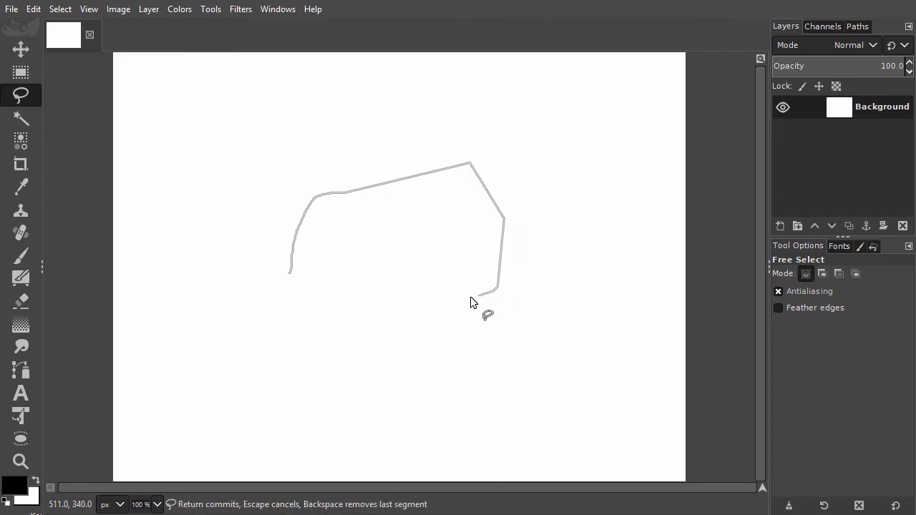
Trace the curved lower section of the mixed straight-and-curved outline
left_click_drag(475, 296, 320, 377)
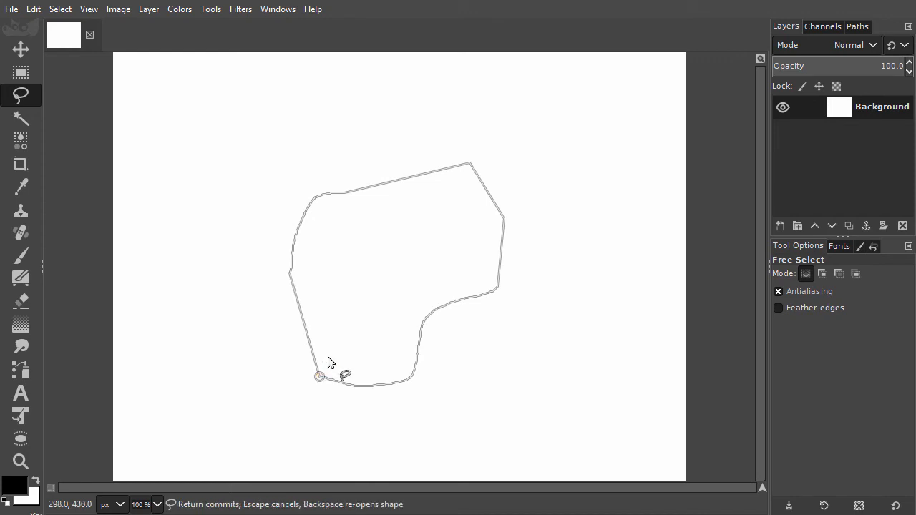
mouse_move(343, 337)
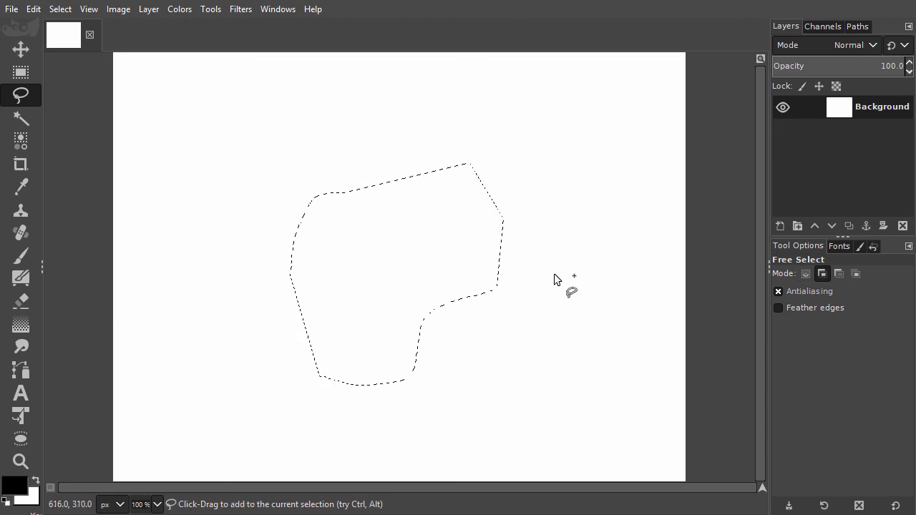
Add a bulge to the selection's right side and subtract a rounded area at lower left
left_click_drag(554, 272, 472, 340)
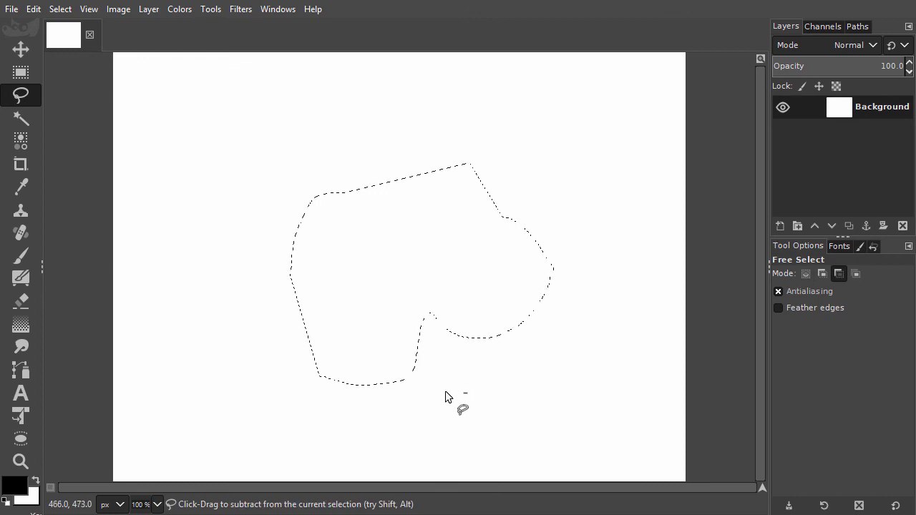
left_click_drag(445, 395, 358, 446)
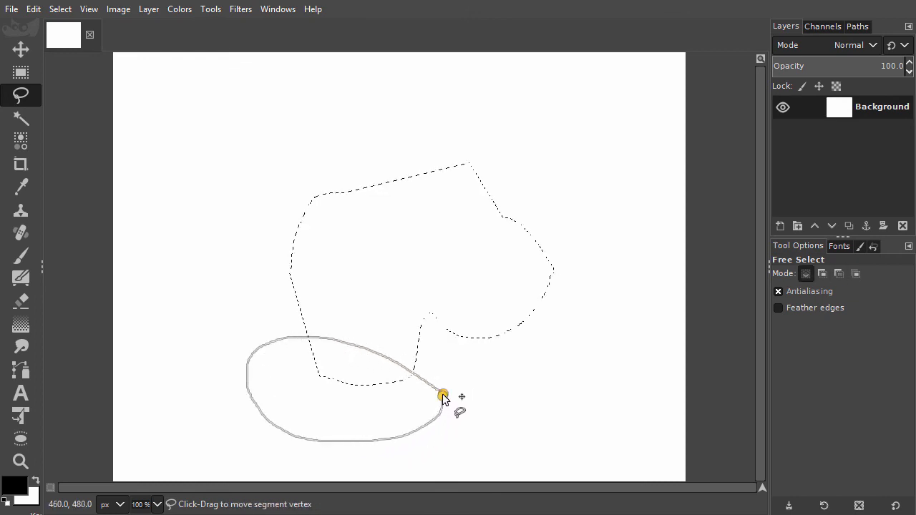
left_click(442, 396)
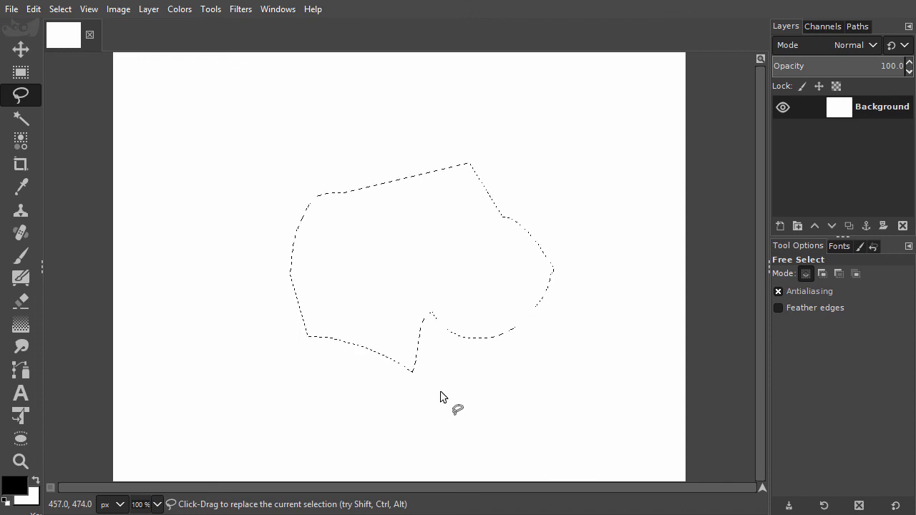